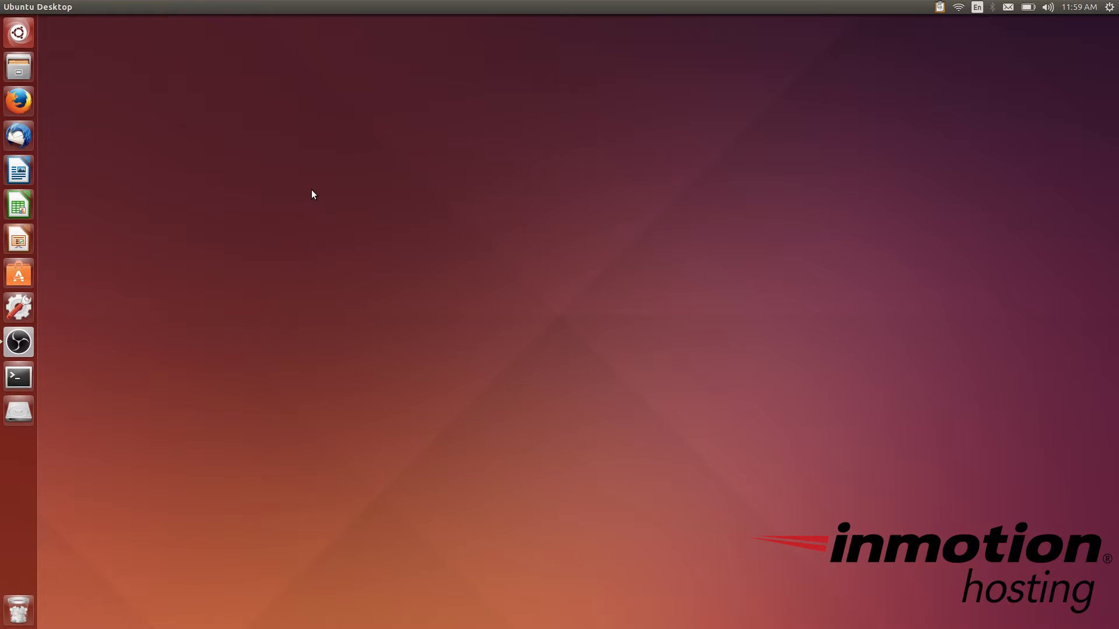
pyautogui.moveTo(281, 172)
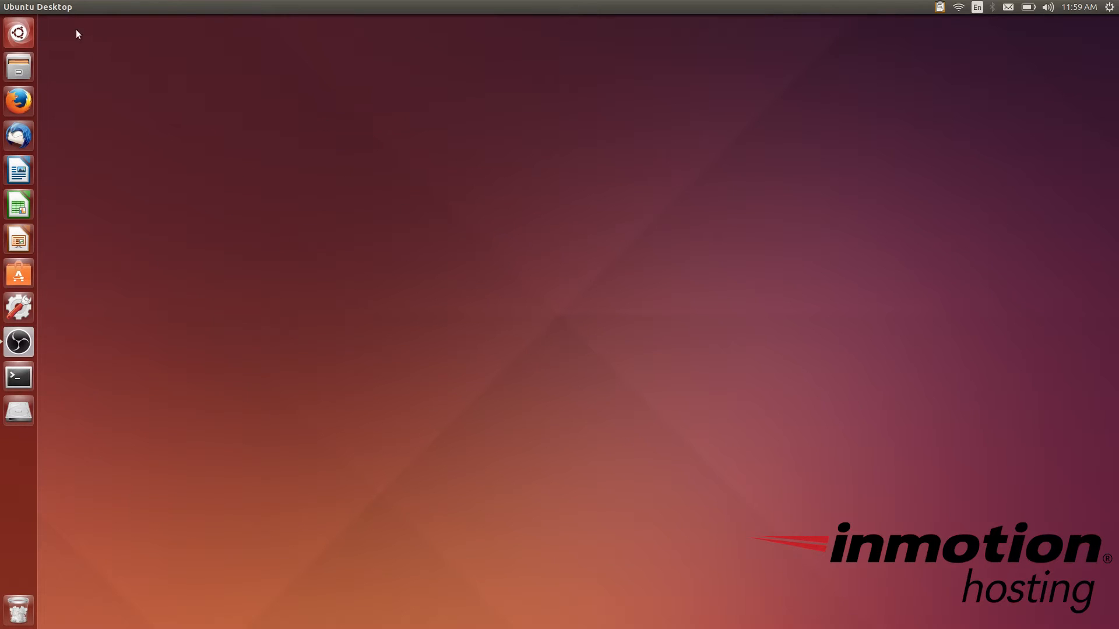
pyautogui.moveTo(204, 169)
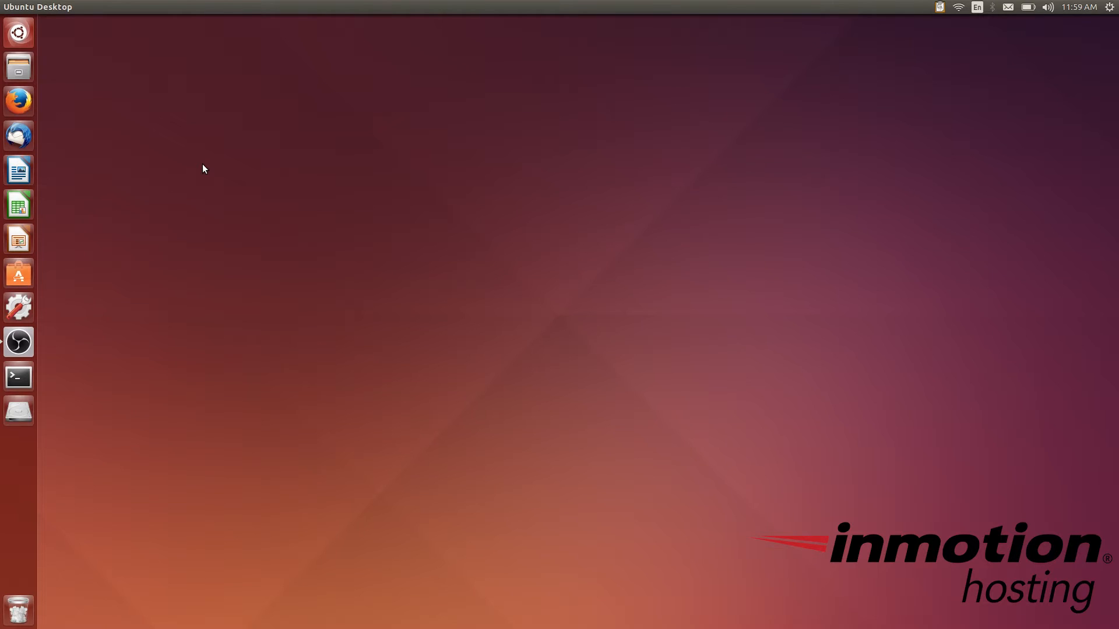
pyautogui.moveTo(173, 142)
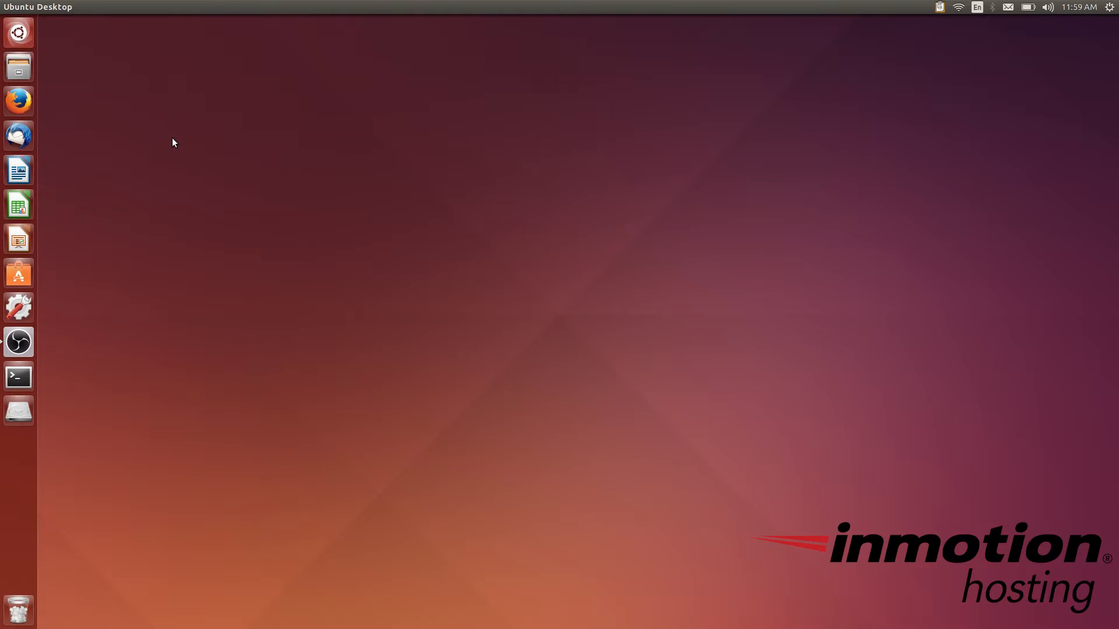
pyautogui.moveTo(63, 149)
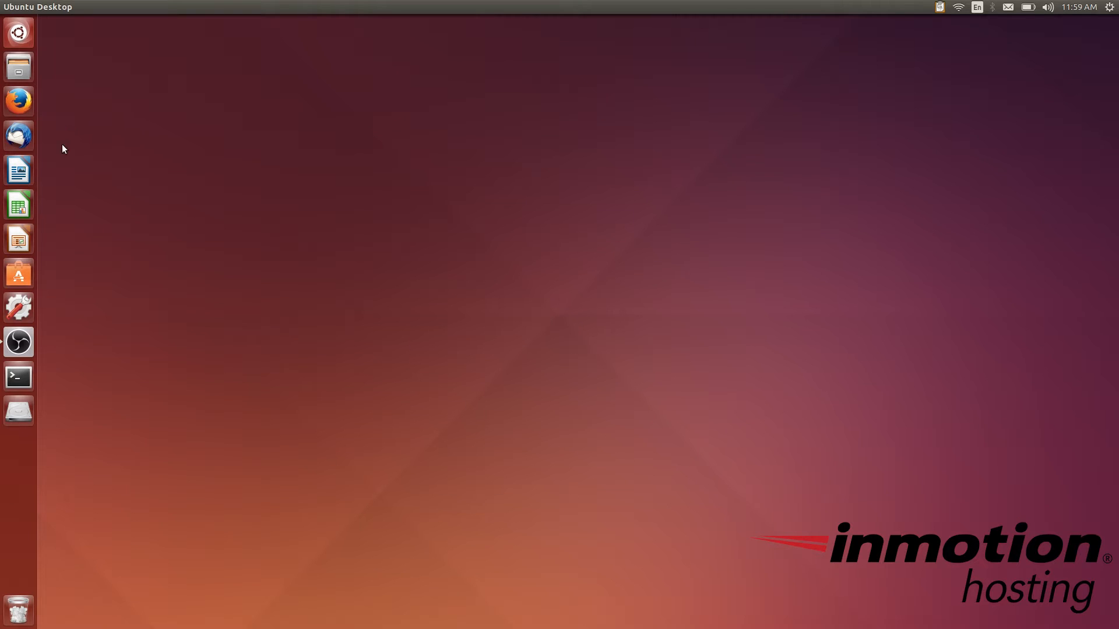
pyautogui.moveTo(16, 166)
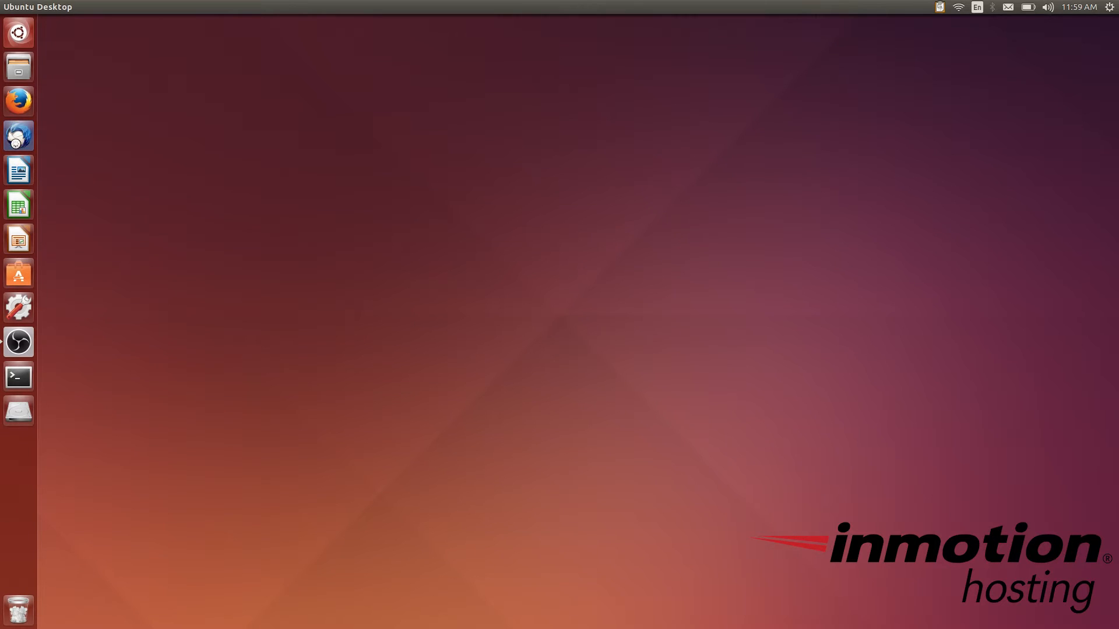
# Step: Launch Thunderbird, select the mail account and bring up its context menu
pyautogui.click(18, 135)
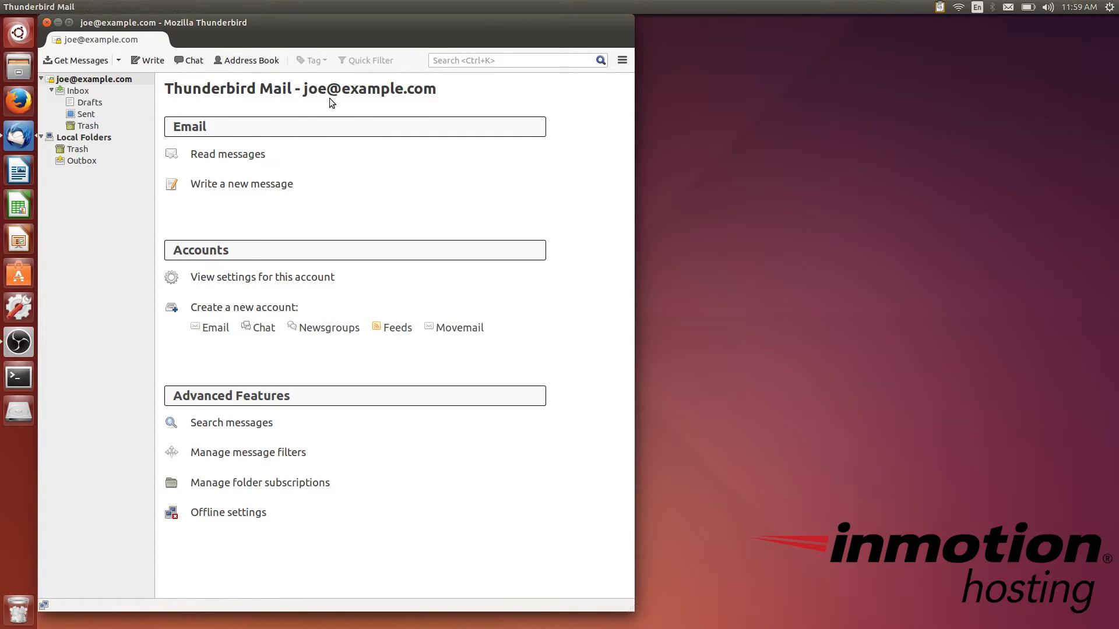
pyautogui.moveTo(333, 78)
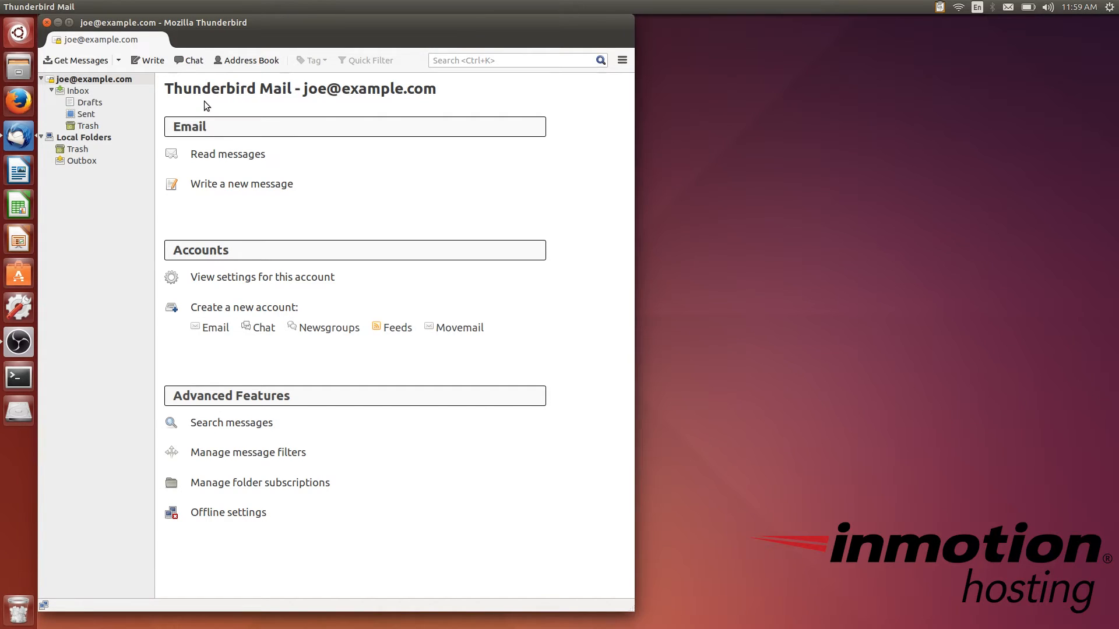
pyautogui.click(82, 79)
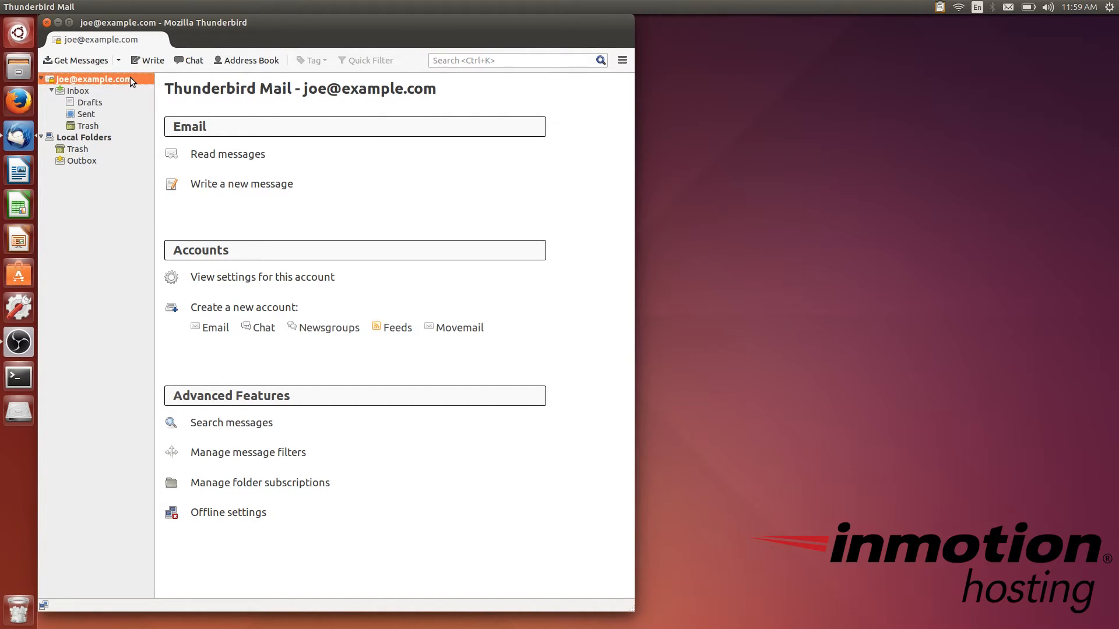
pyautogui.rightClick(87, 79)
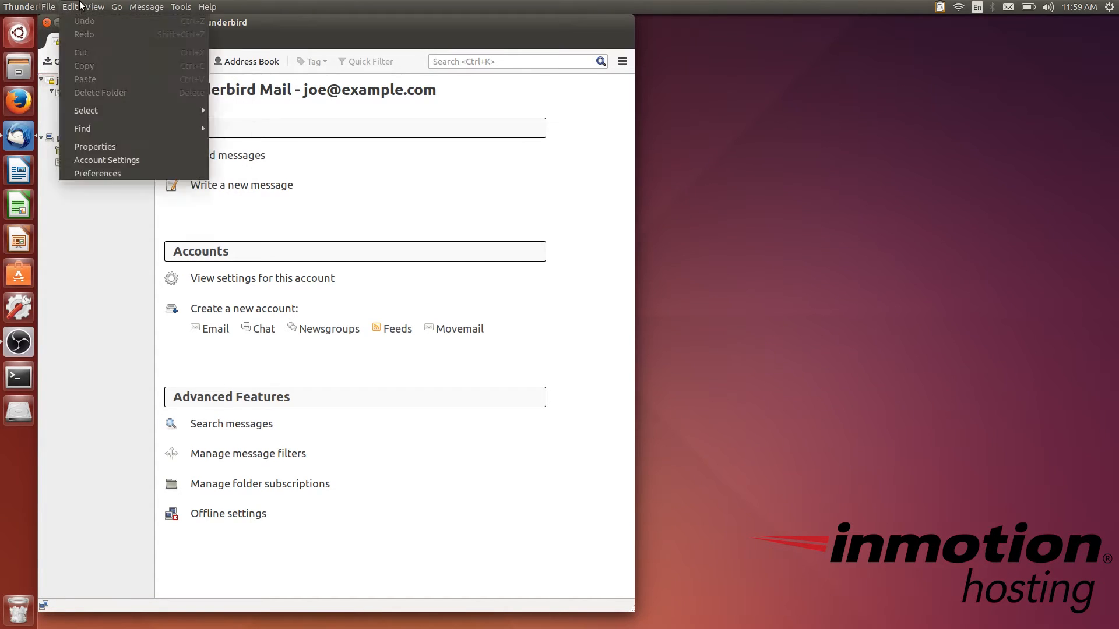
pyautogui.moveTo(108, 160)
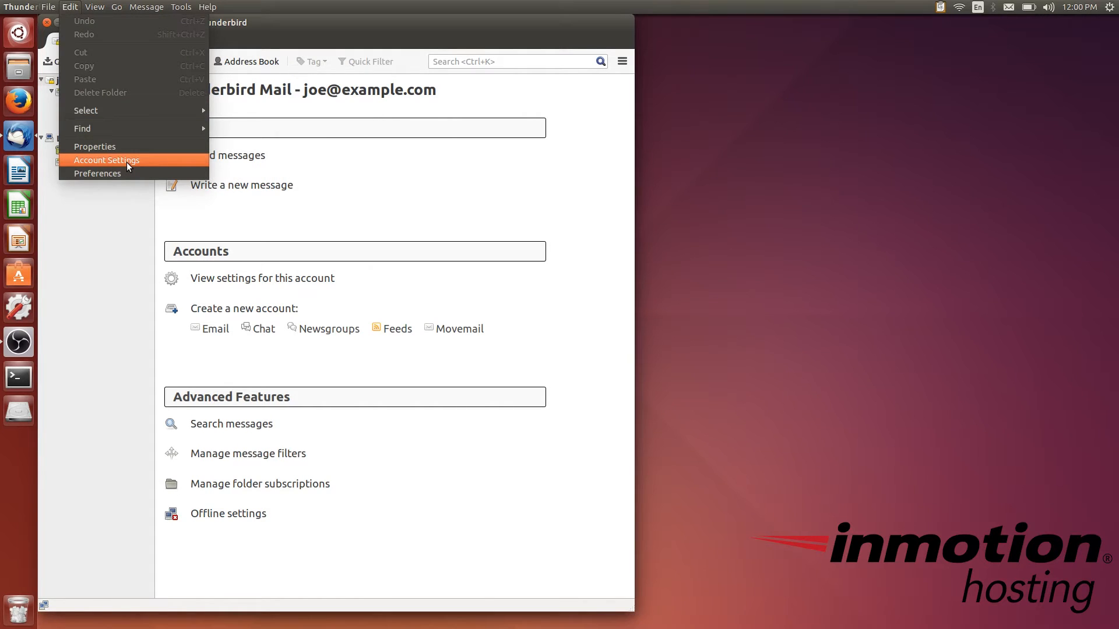
pyautogui.moveTo(112, 228)
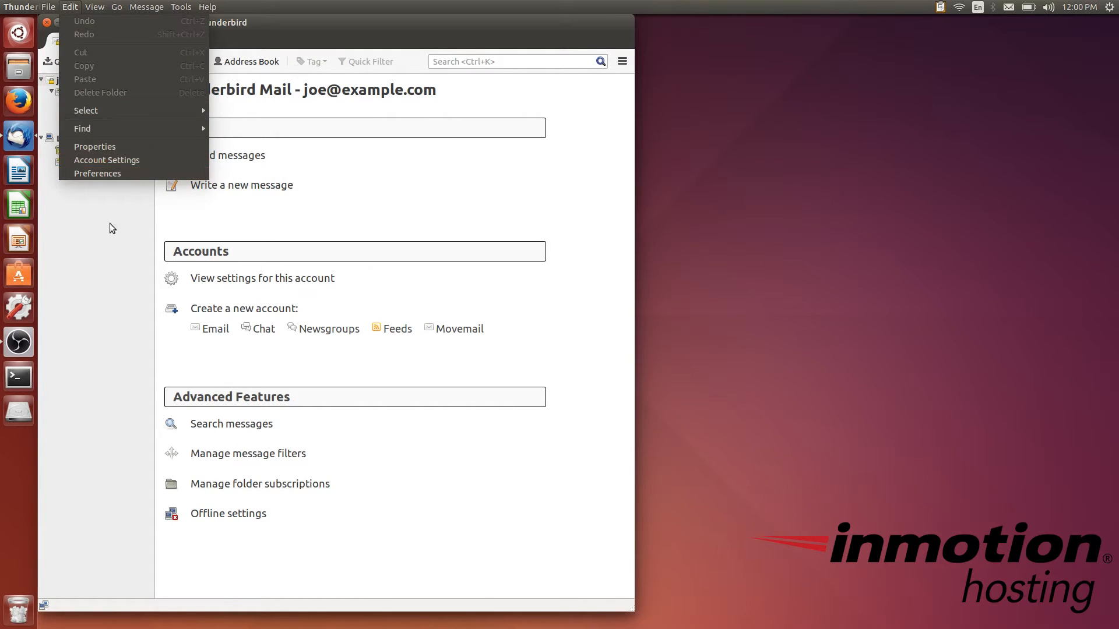
pyautogui.rightClick(79, 80)
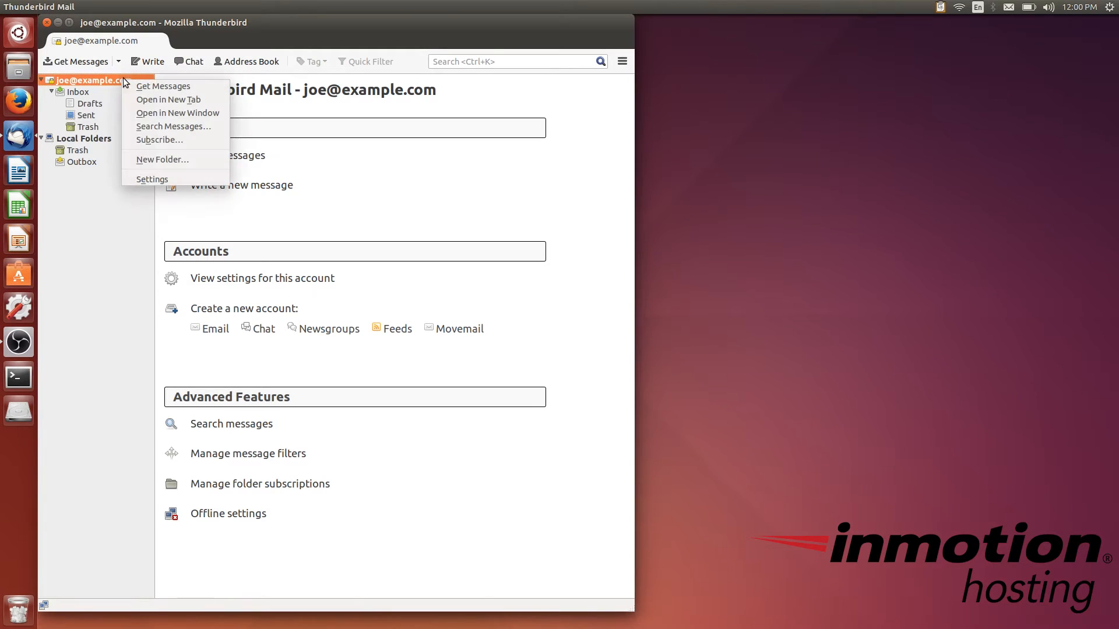
# Step: Choose Settings for the account to reach its identity and signature fields
pyautogui.click(153, 180)
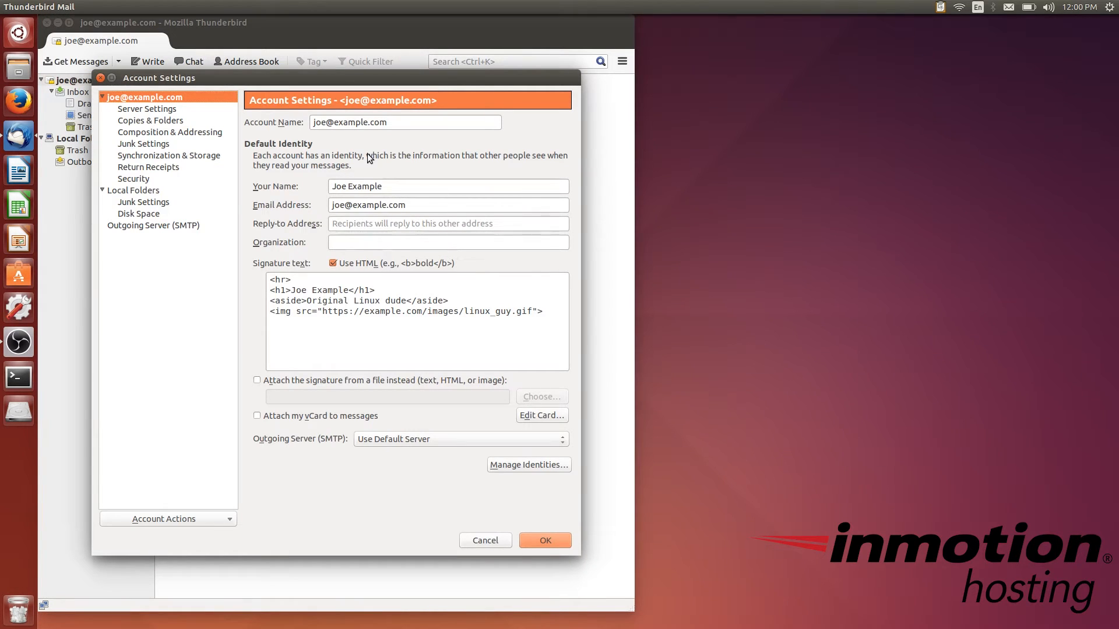
pyautogui.moveTo(405, 108)
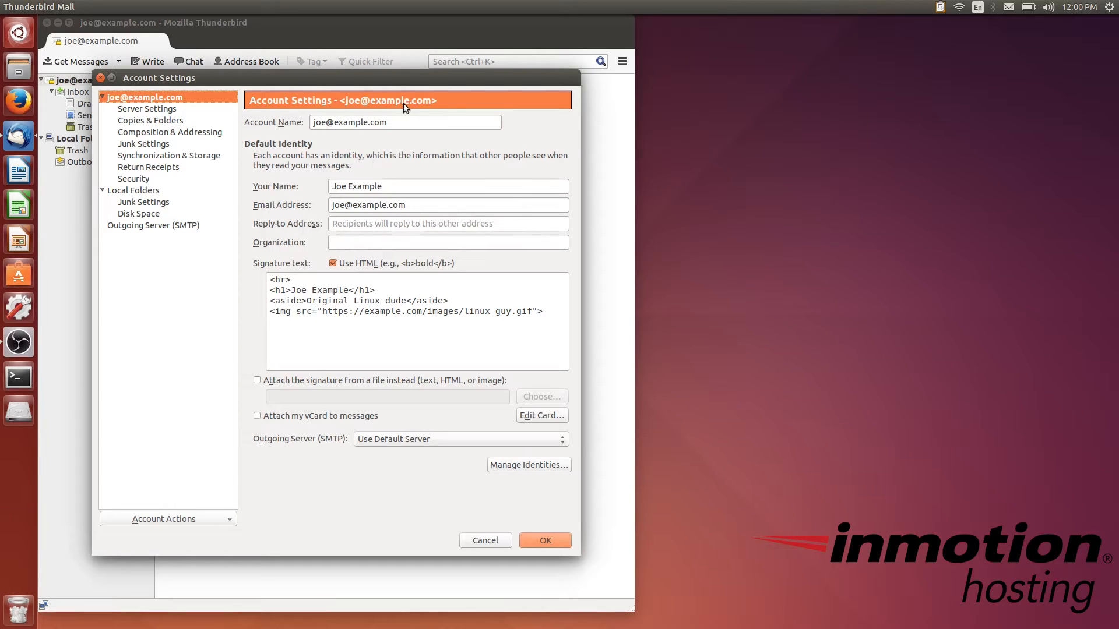
pyautogui.moveTo(392, 138)
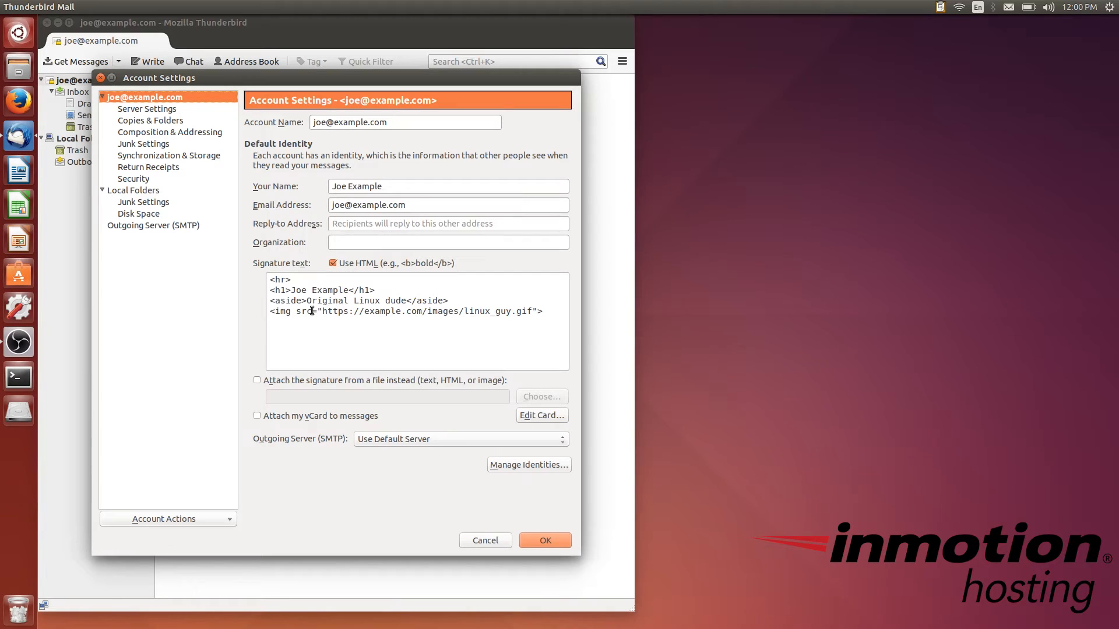
pyautogui.moveTo(366, 275)
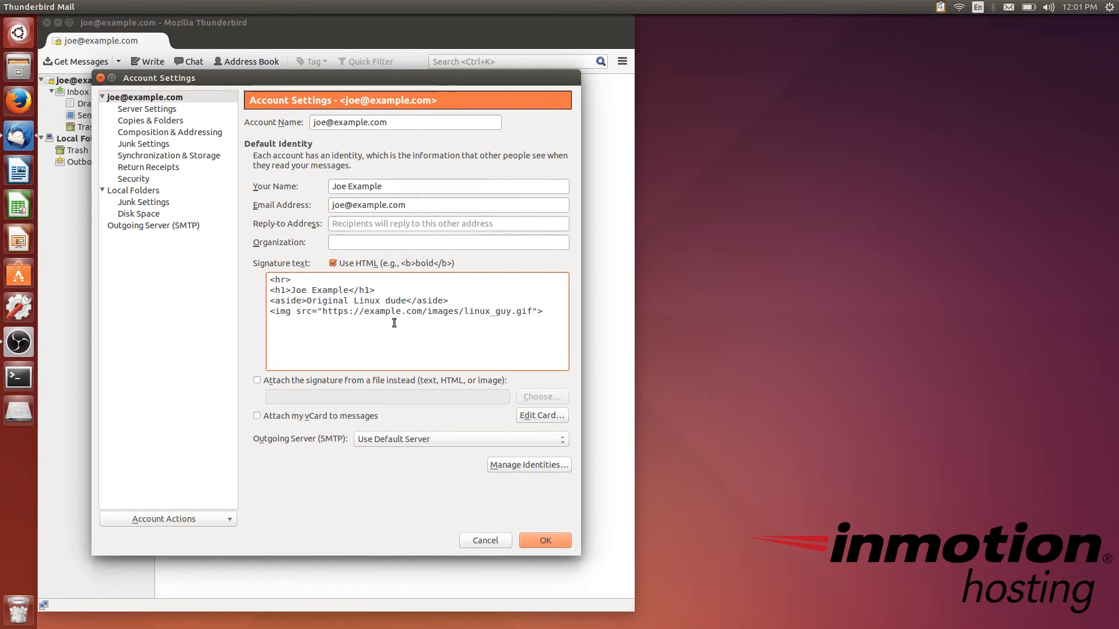
pyautogui.moveTo(410, 301)
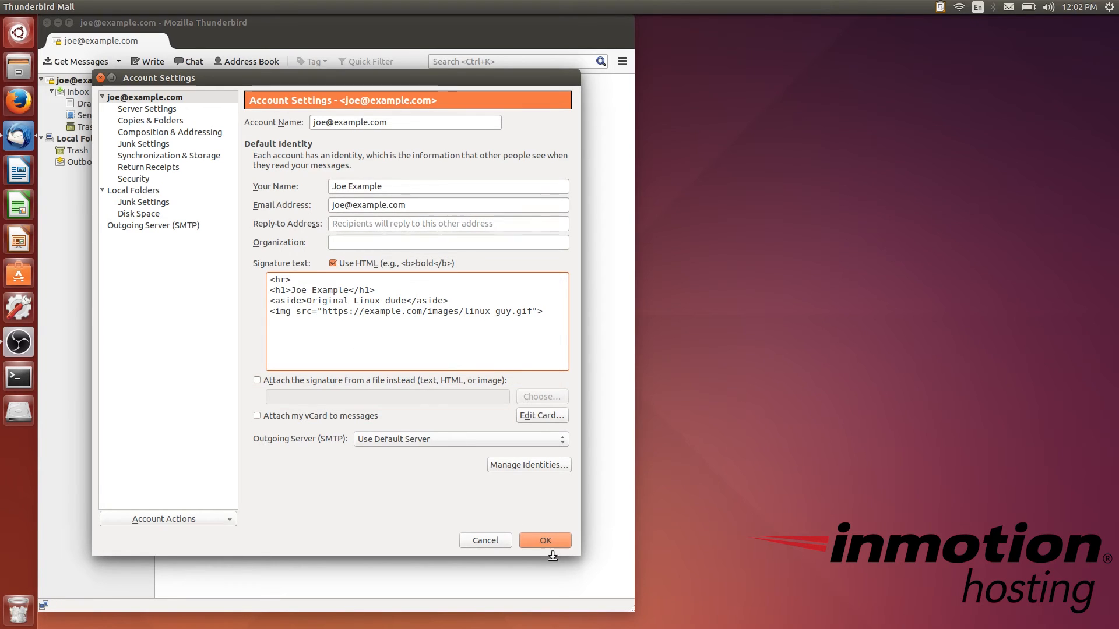
# Step: Save the settings with OK, start a new message and write 'oe! I'm online' above the signature
pyautogui.click(545, 541)
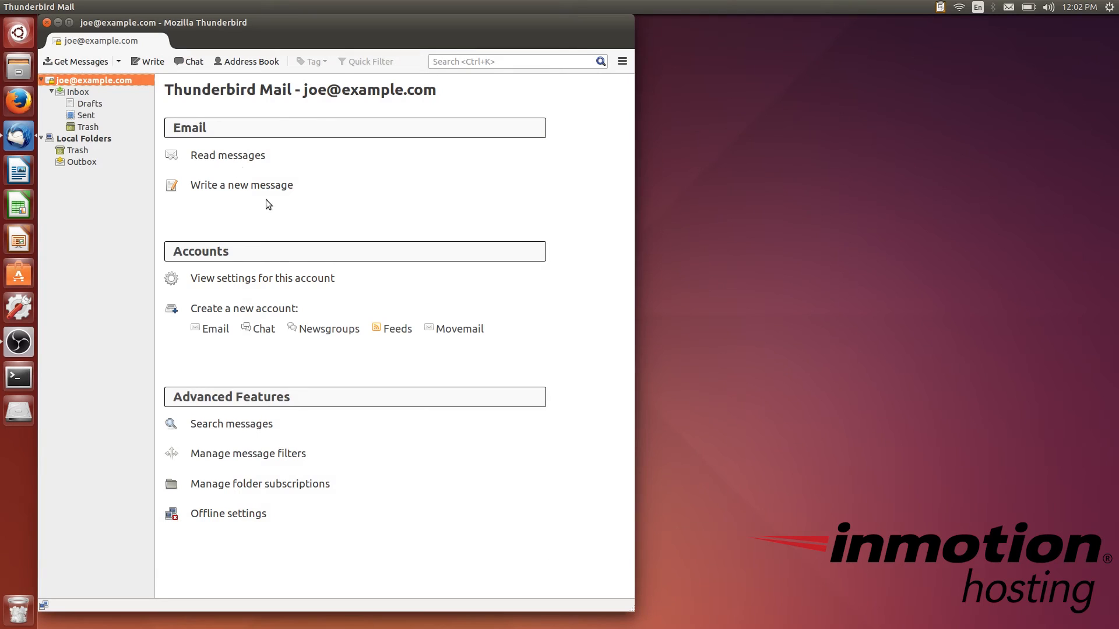
pyautogui.click(150, 60)
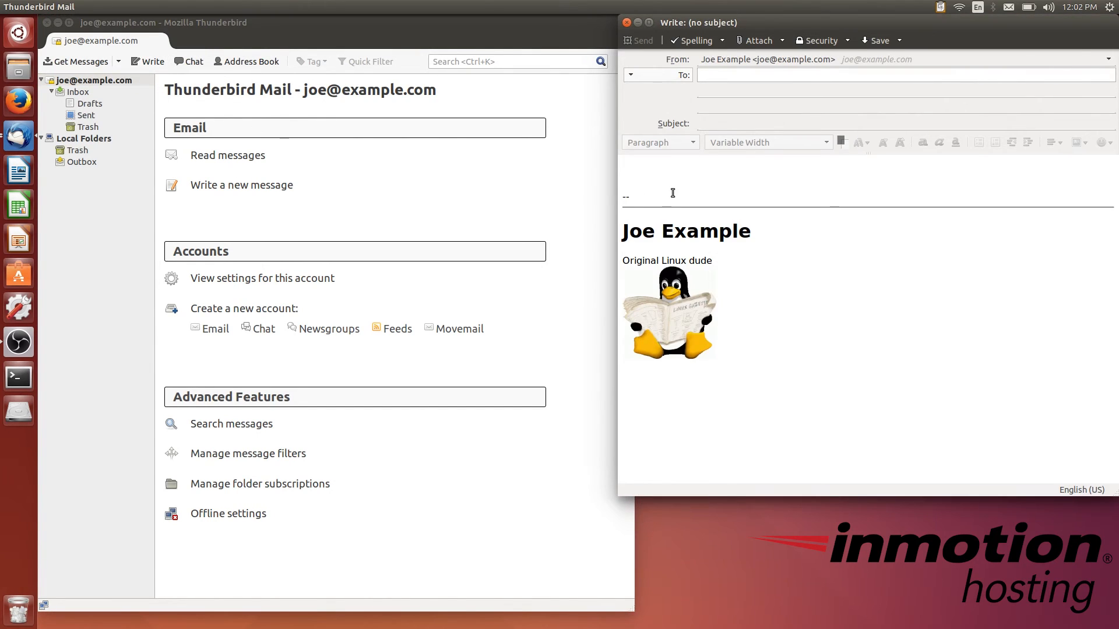
pyautogui.moveTo(725, 28)
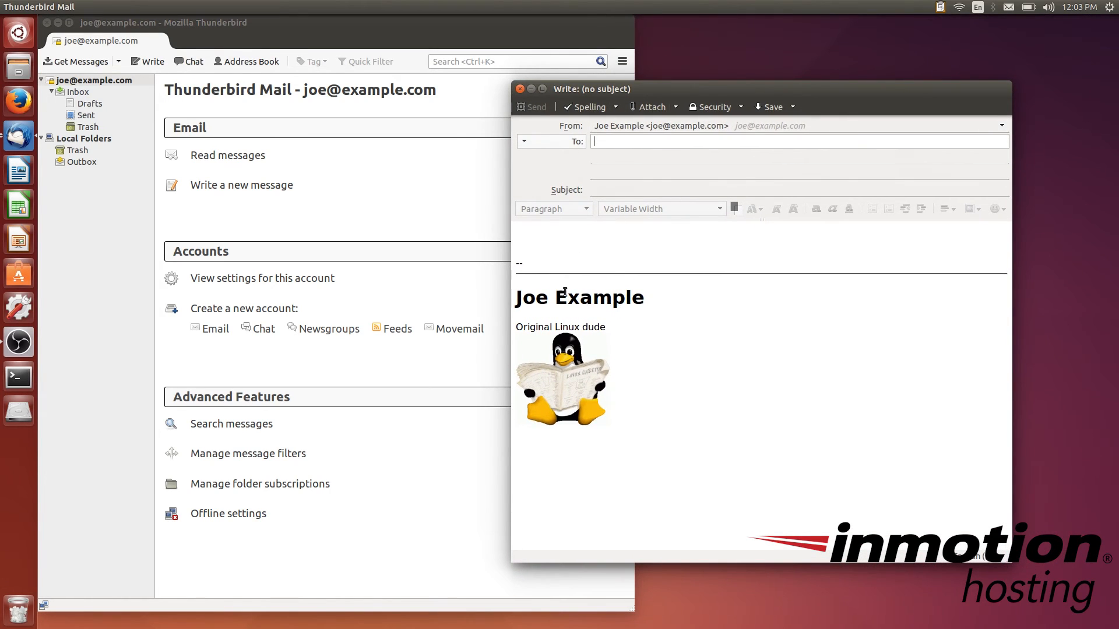
pyautogui.moveTo(588, 303)
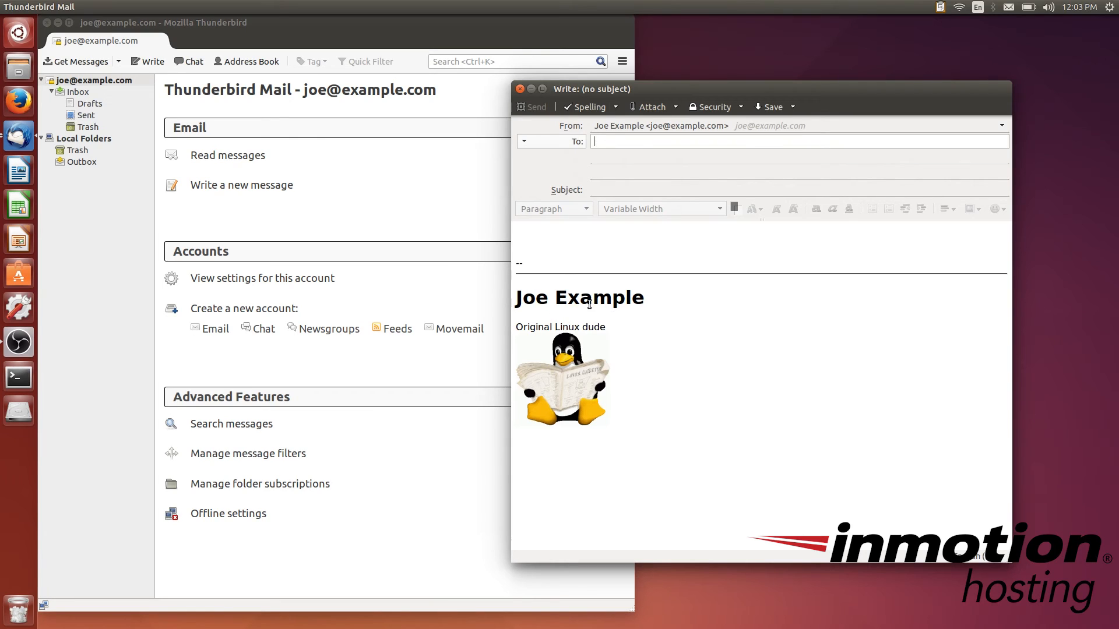
pyautogui.moveTo(623, 327)
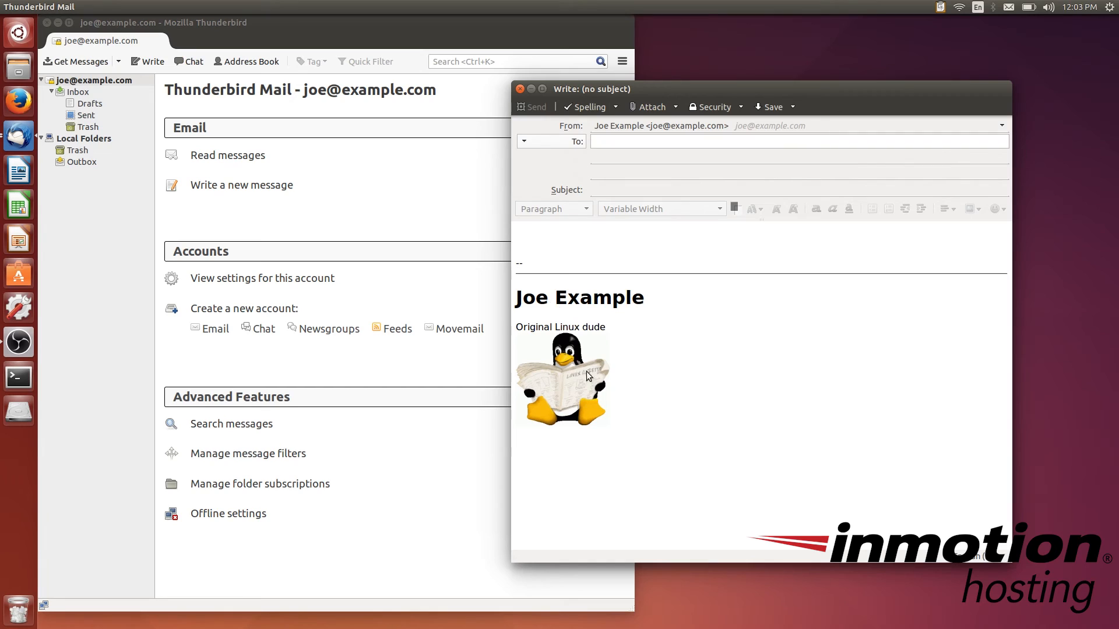
pyautogui.moveTo(781, 282)
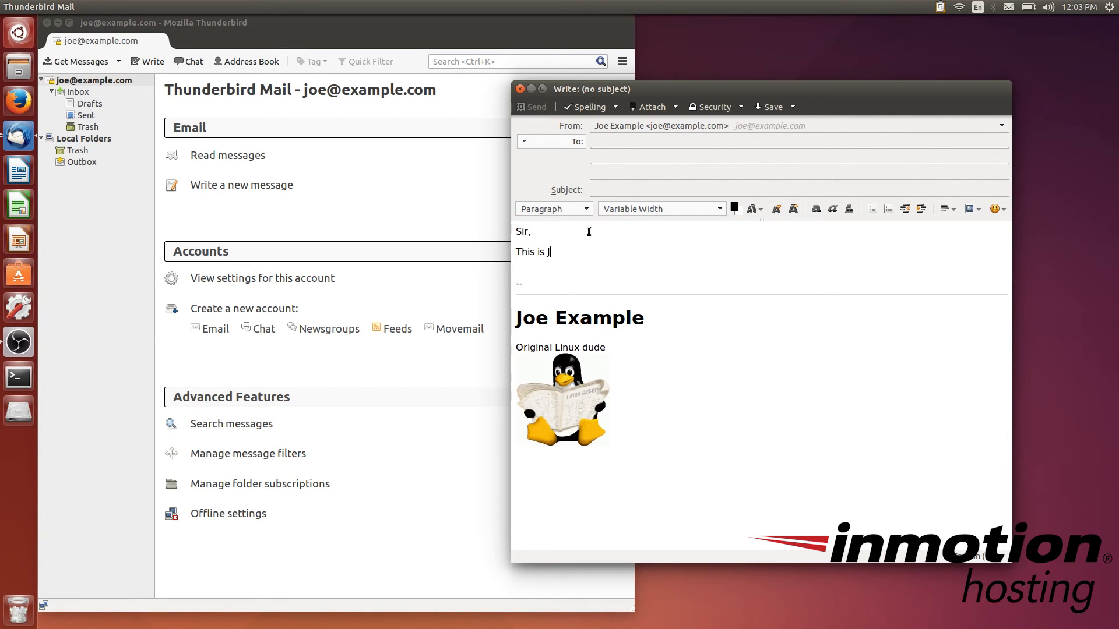
pyautogui.write("oe! I'm online now!")
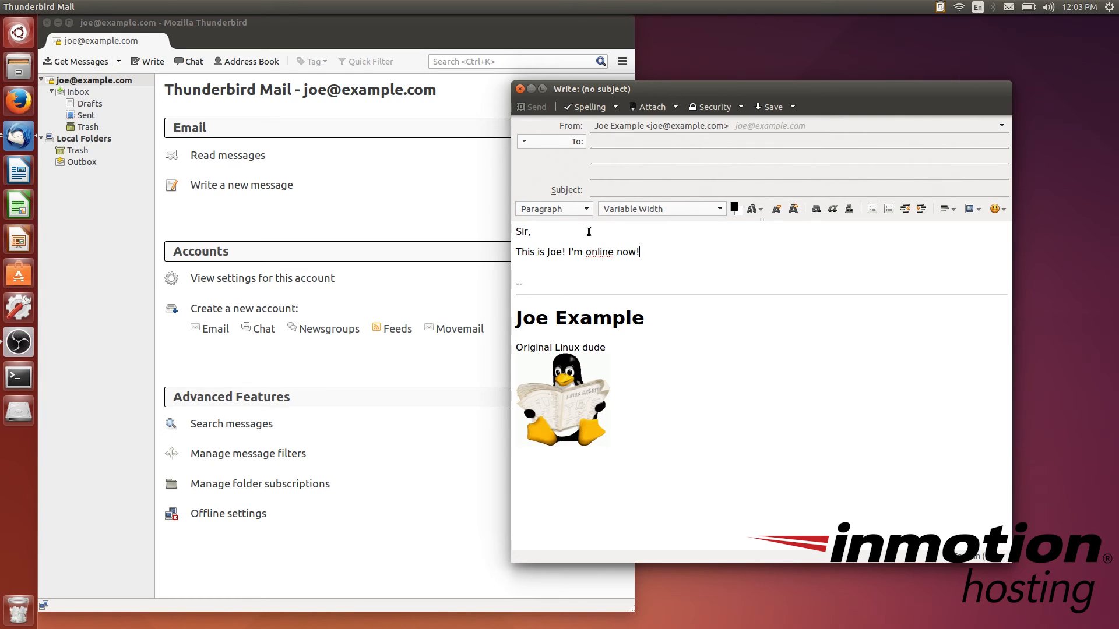
pyautogui.moveTo(642, 279)
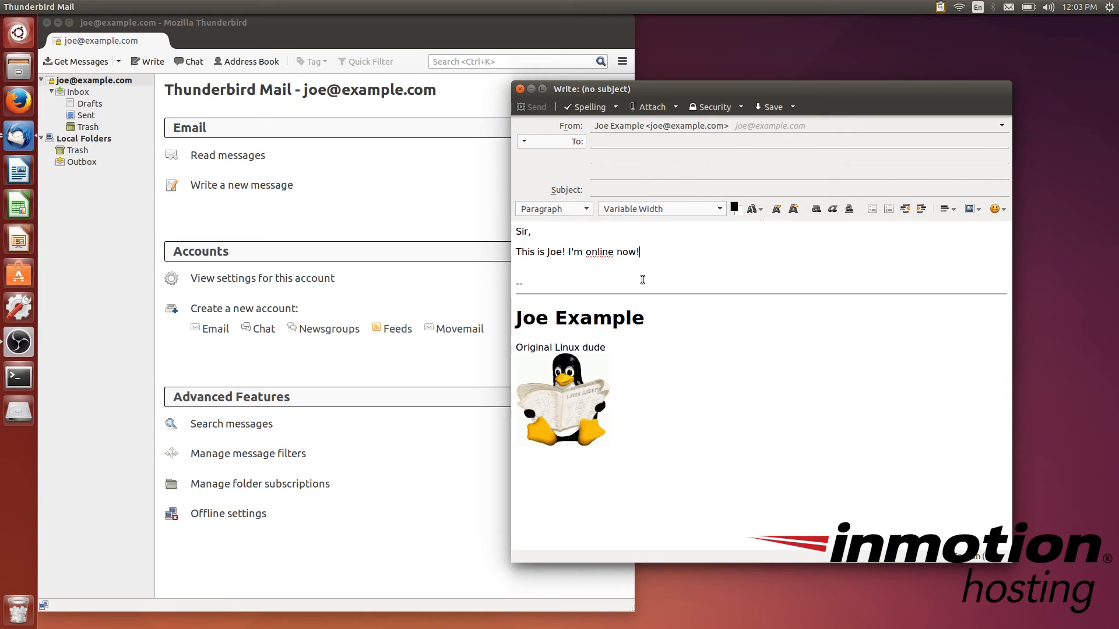